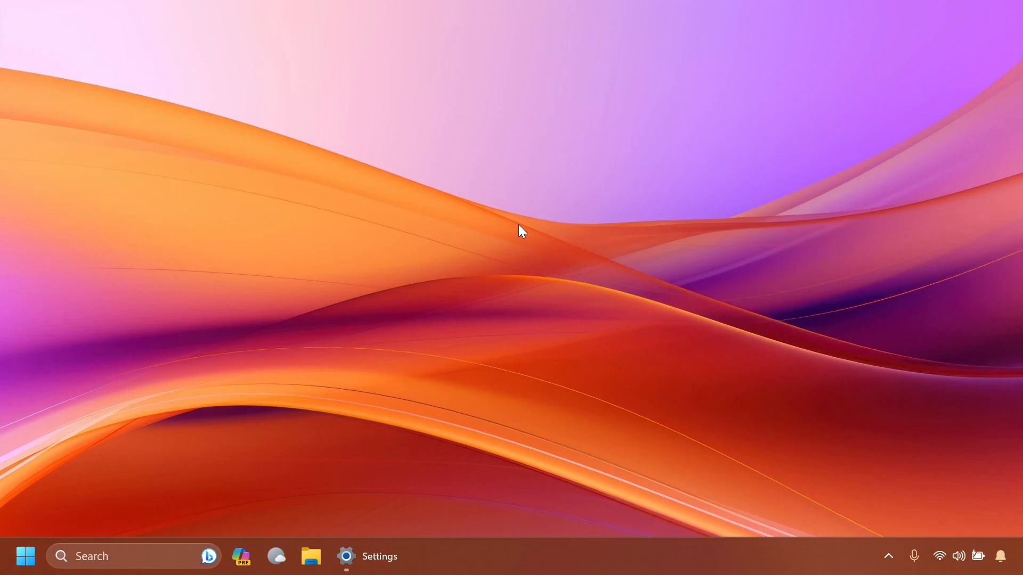
Restore Settings on the About page showing Windows 11 Pro 23H2, build 22635.2700.
click(346, 555)
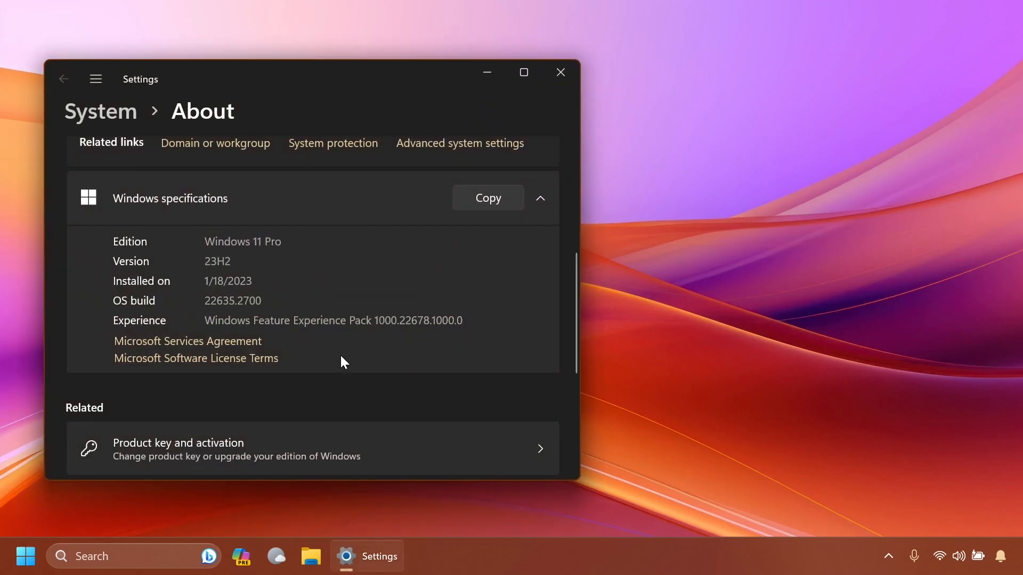
mouse_move(345, 299)
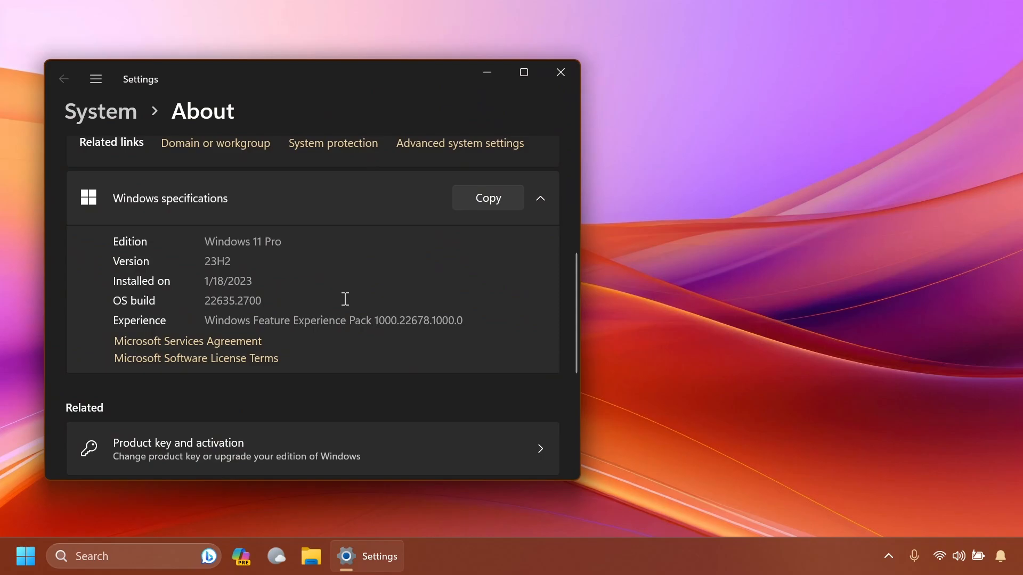
mouse_move(412, 243)
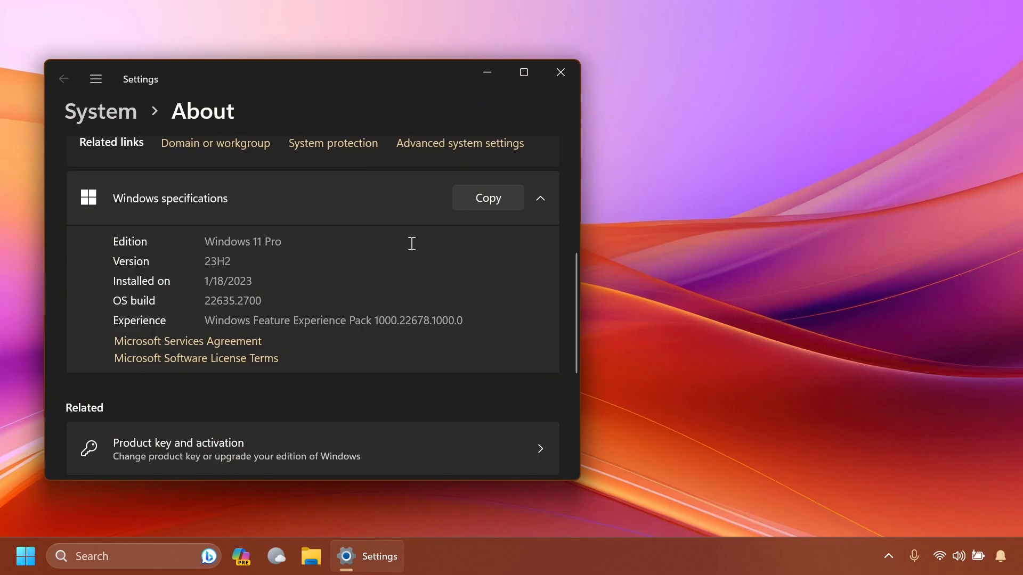
Close the Settings window and dismiss remaining items to reveal the empty desktop.
click(560, 71)
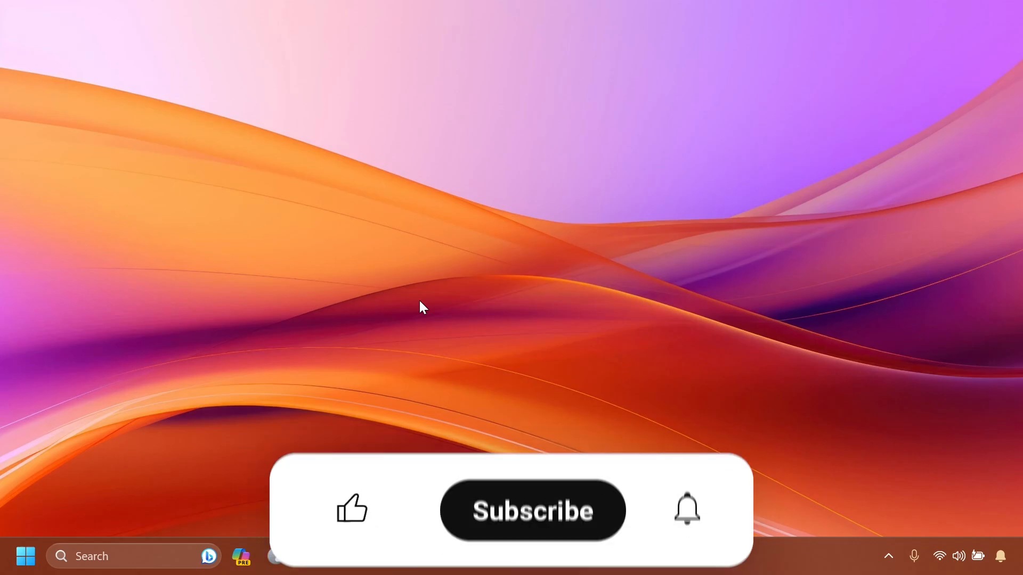
click(351, 510)
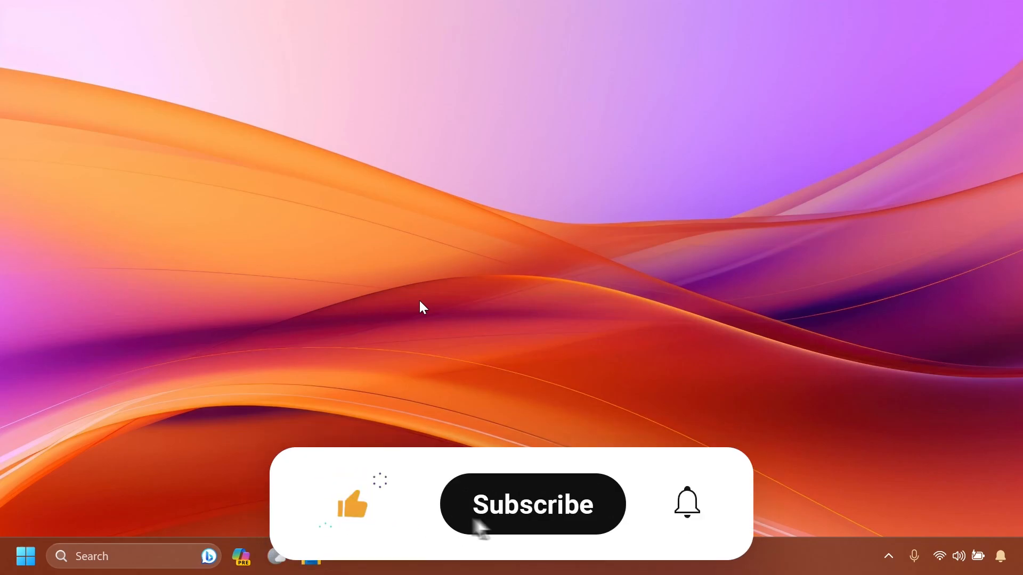
click(532, 503)
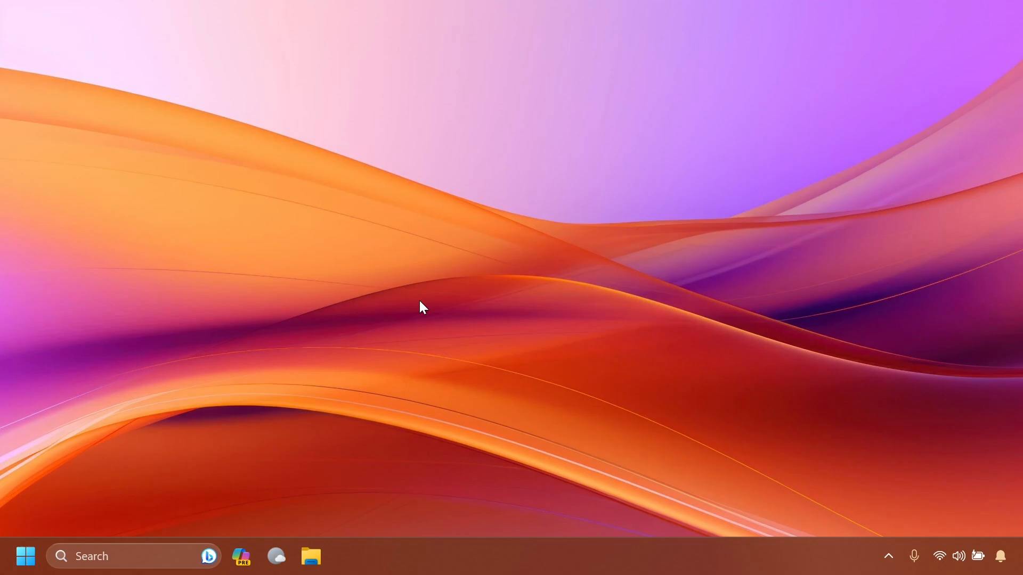
mouse_move(311, 555)
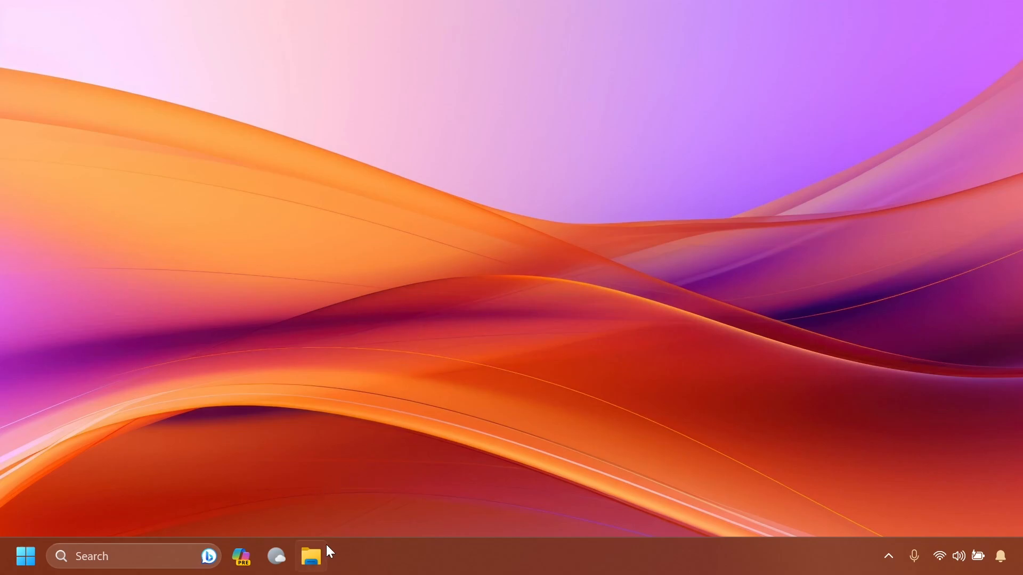
Open File Explorer on Home so it sits beside the docked Copilot pane.
click(310, 556)
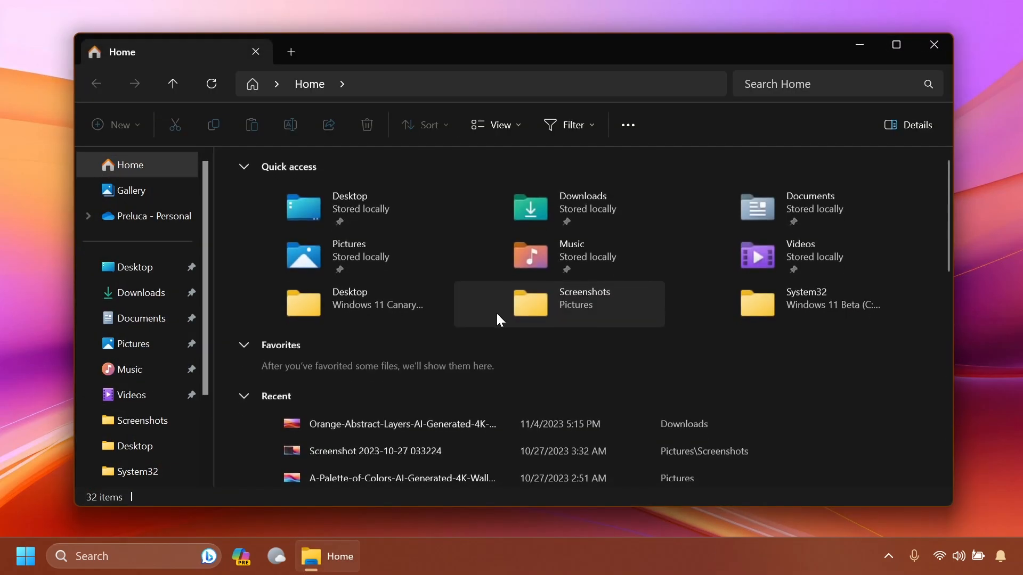
mouse_move(326, 287)
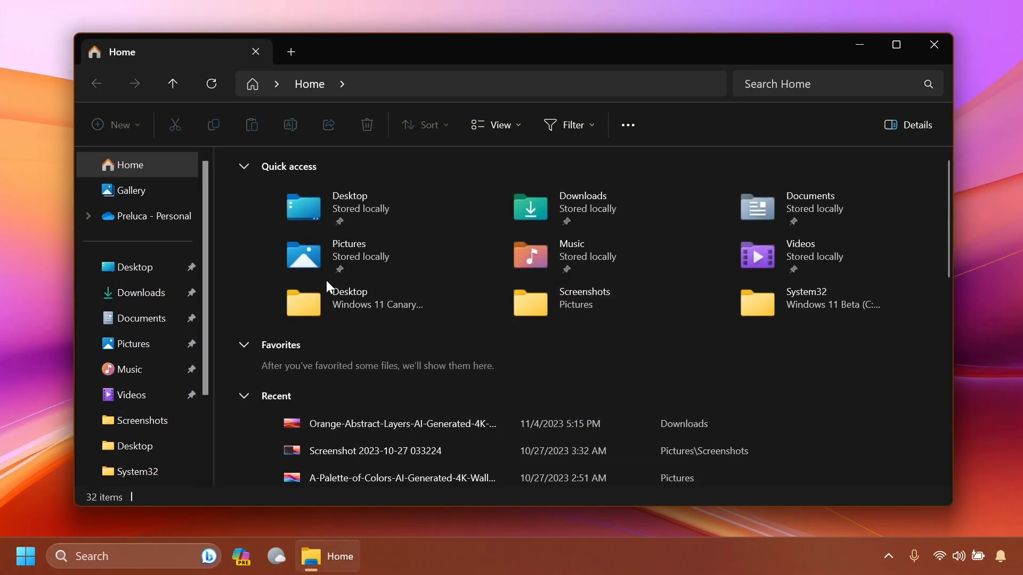
click(291, 52)
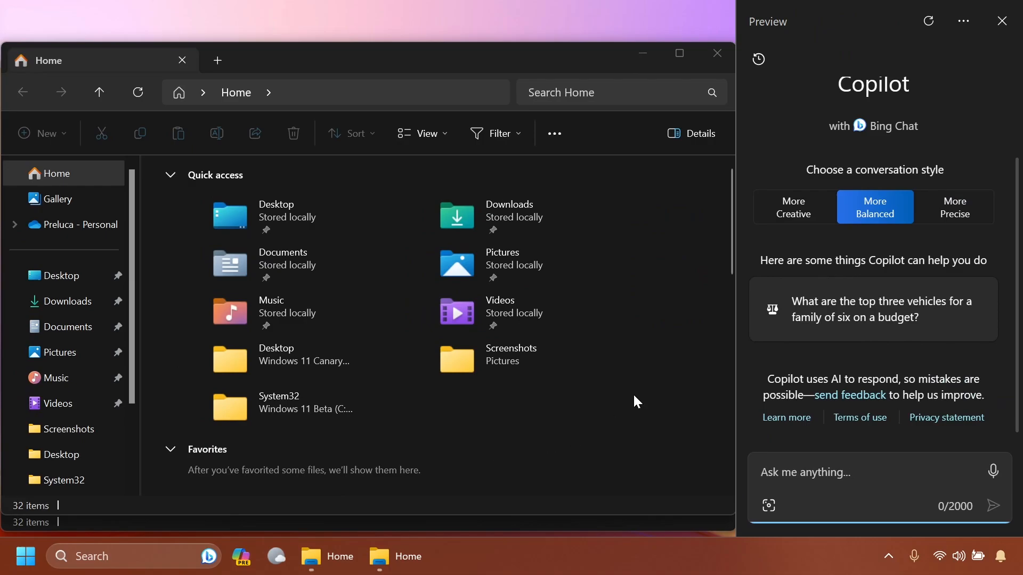
Select Copilot's Ask me anything box, then close the Copilot pane.
click(847, 473)
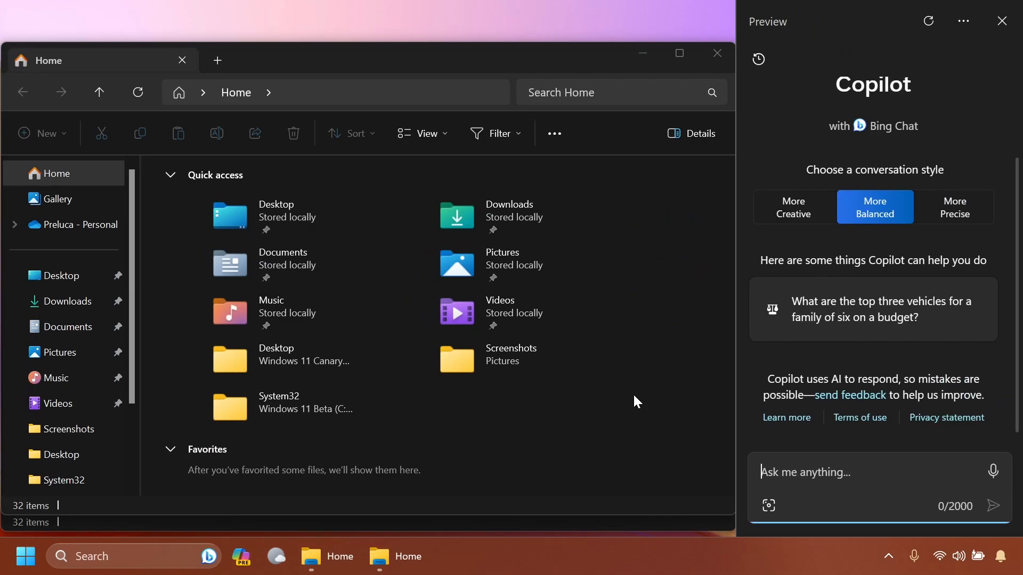
mouse_move(662, 318)
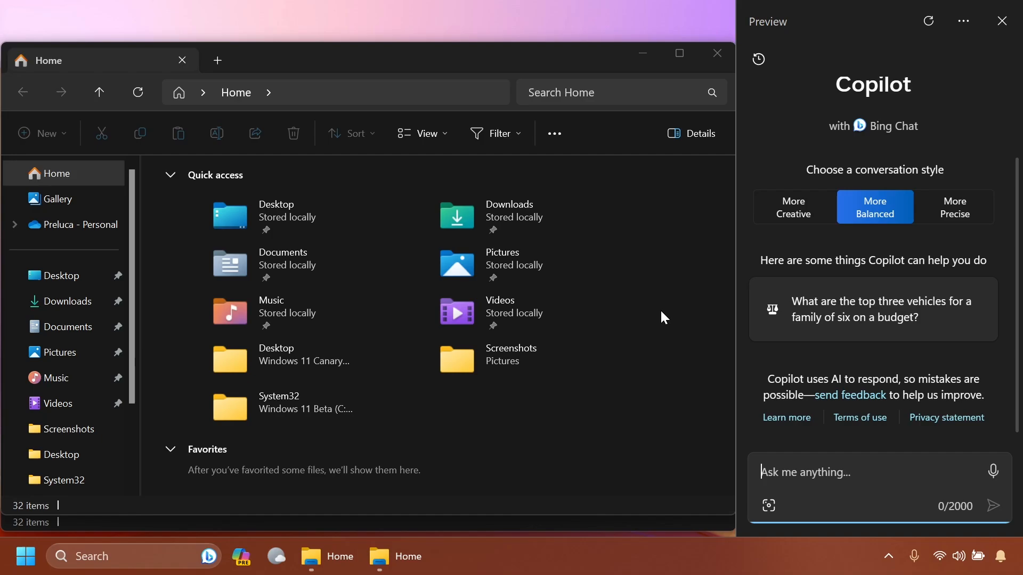
mouse_move(668, 220)
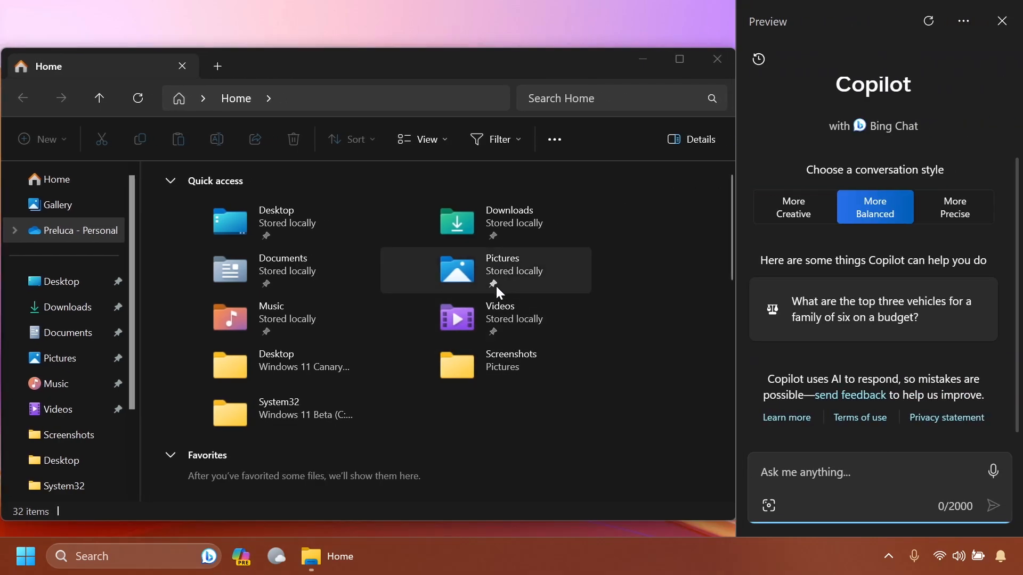
mouse_move(494, 282)
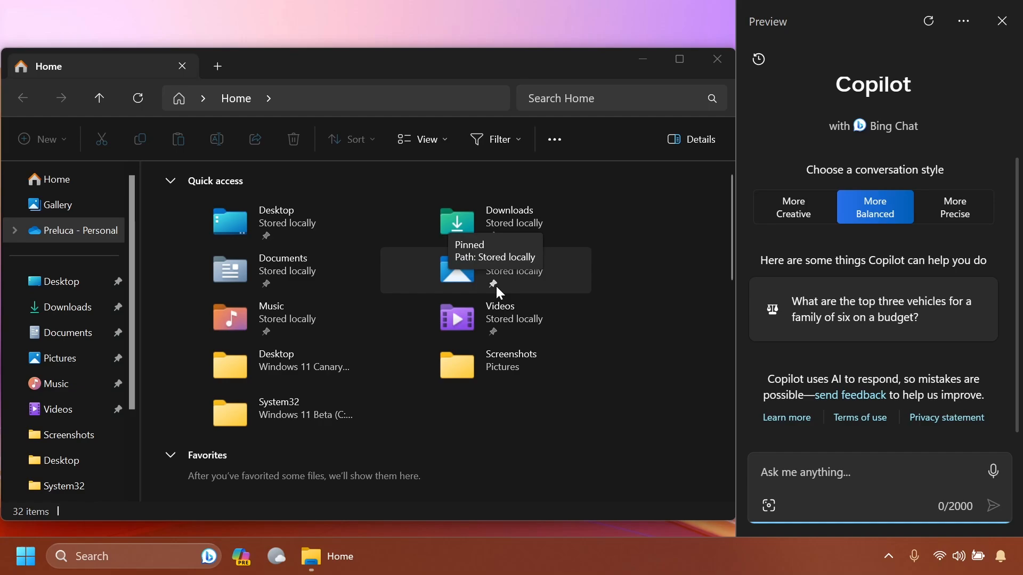
click(815, 472)
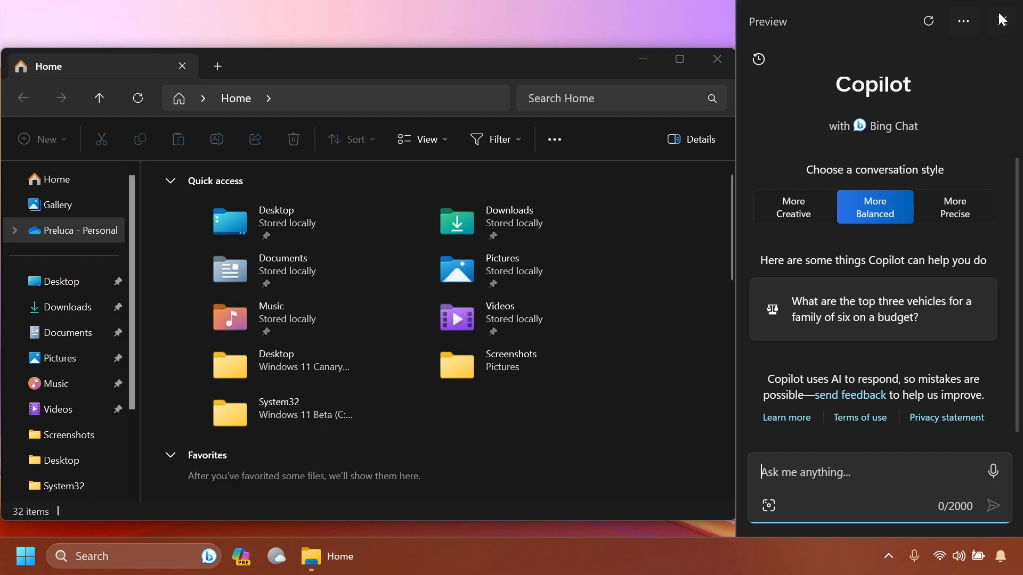
click(1000, 19)
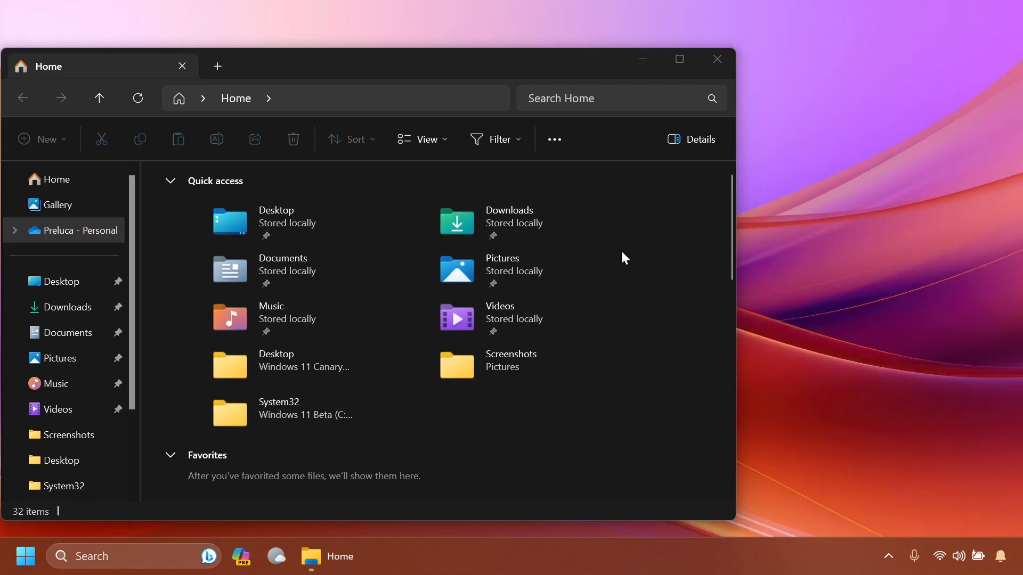
Close the File Explorer Home window, leaving the bare Windows 11 desktop.
click(715, 58)
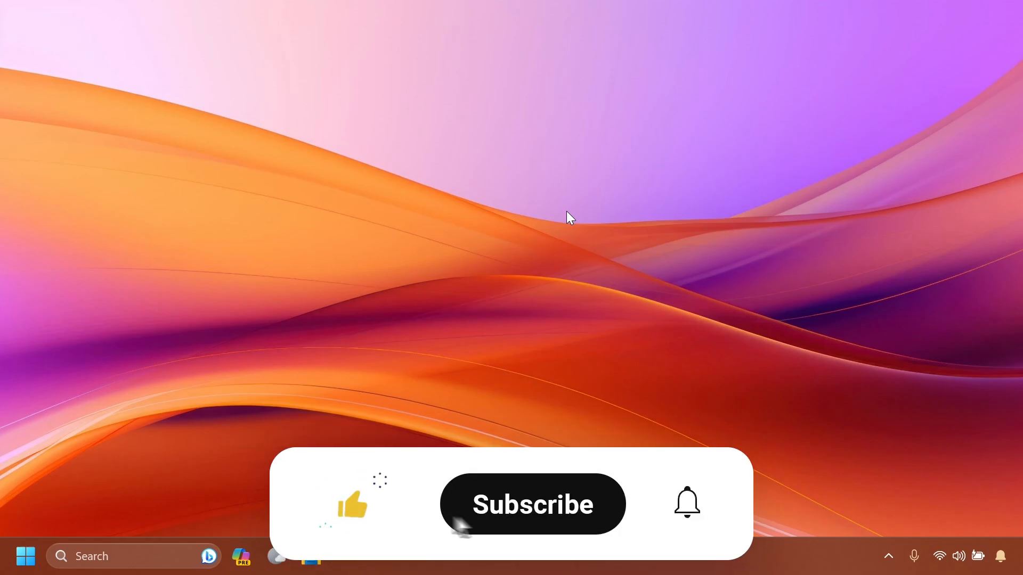
click(532, 503)
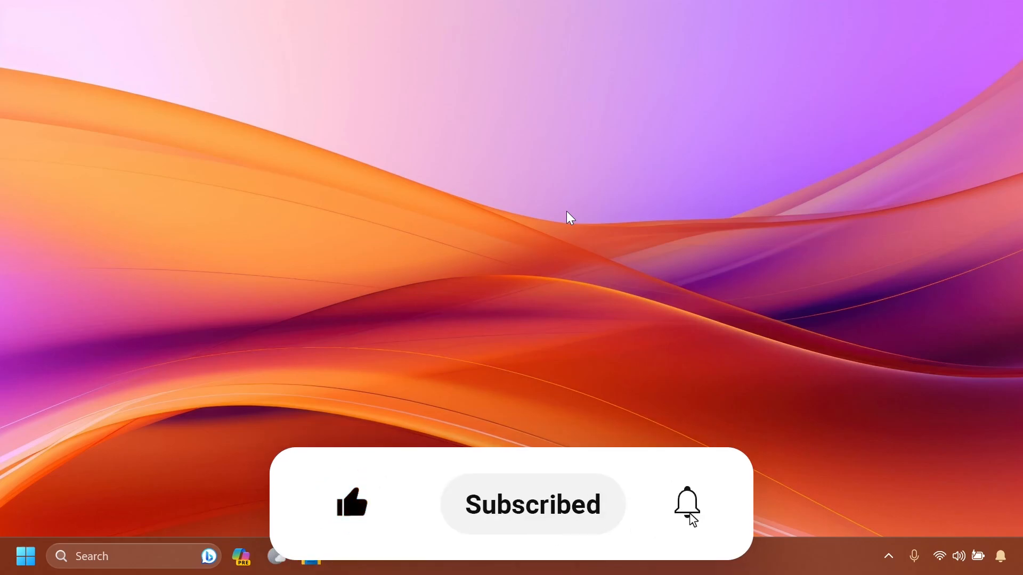